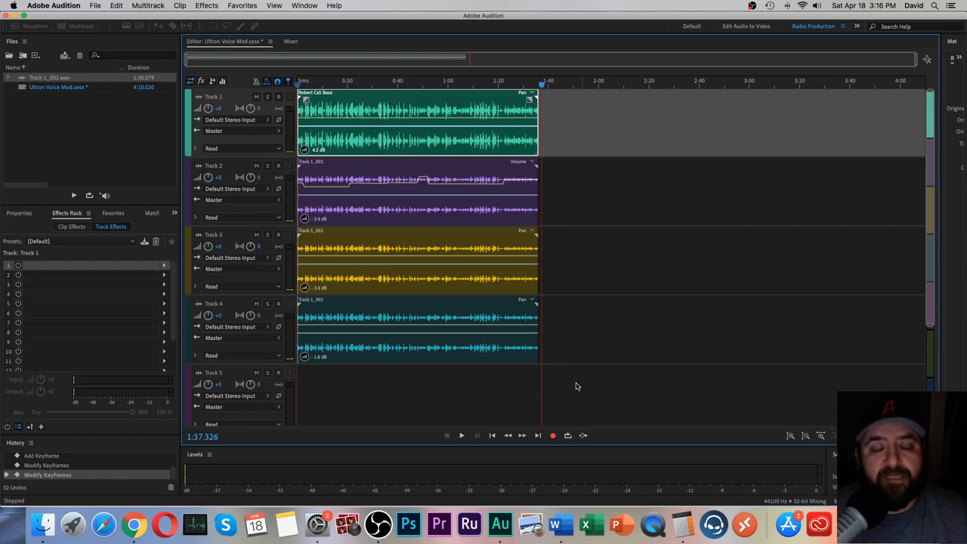
# Place Track 1_001.wav on the lower tracks and boost Track 1's clip volume.
pyautogui.click(461, 435)
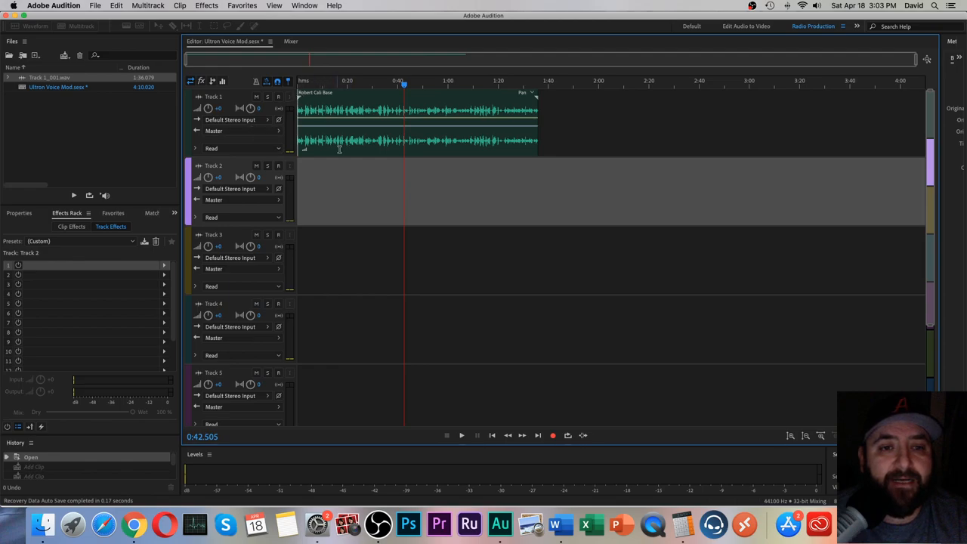
pyautogui.moveTo(334, 180)
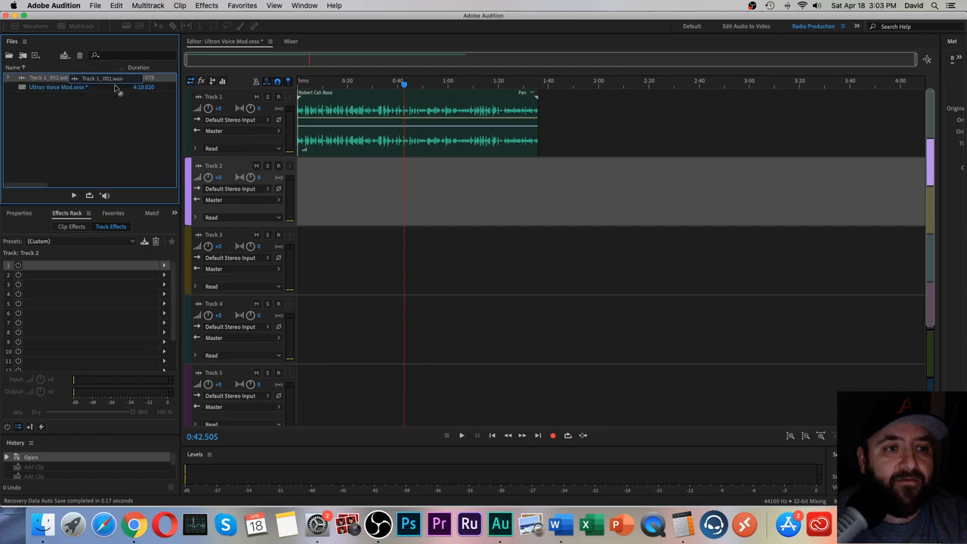
pyautogui.moveTo(49, 77); pyautogui.dragTo(415, 189)
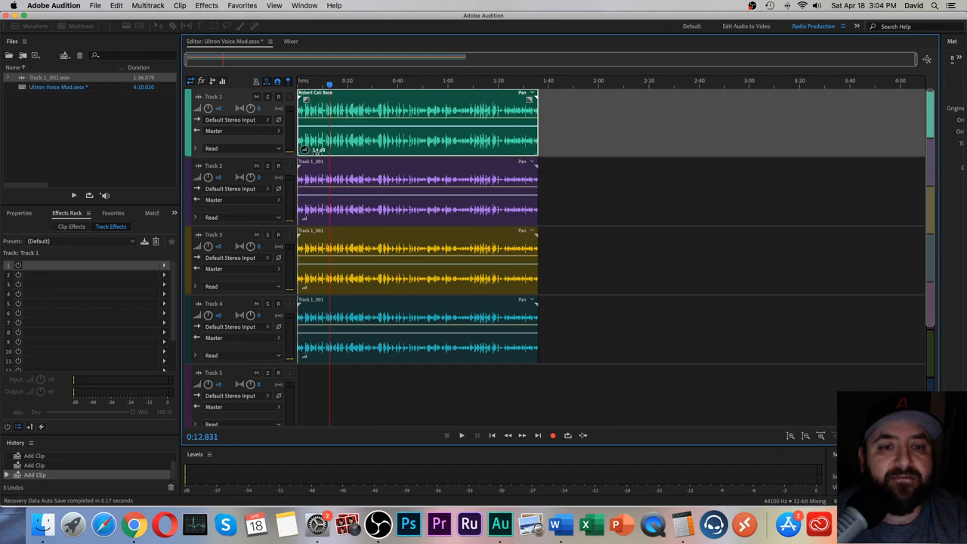
pyautogui.moveTo(310, 150); pyautogui.dragTo(310, 144)
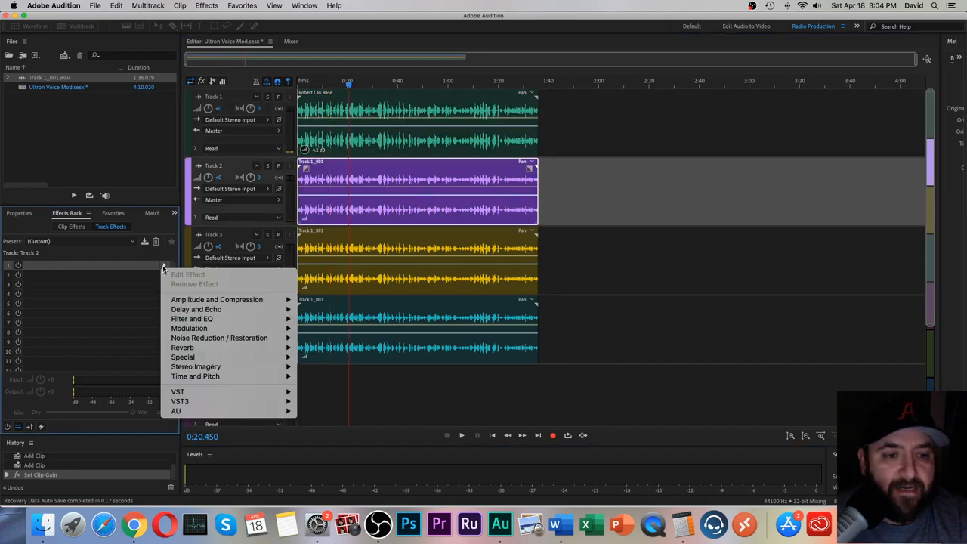
pyautogui.moveTo(219, 338)
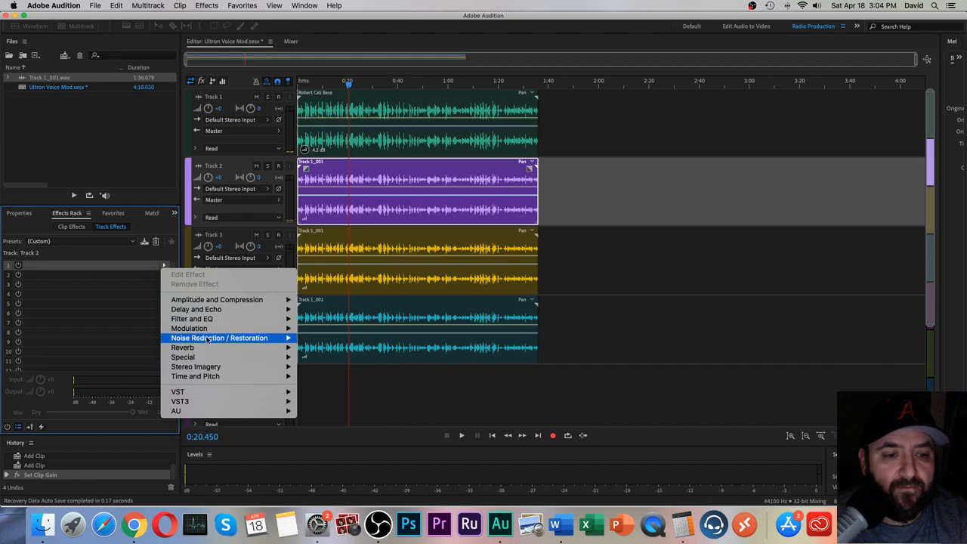
pyautogui.moveTo(189, 328)
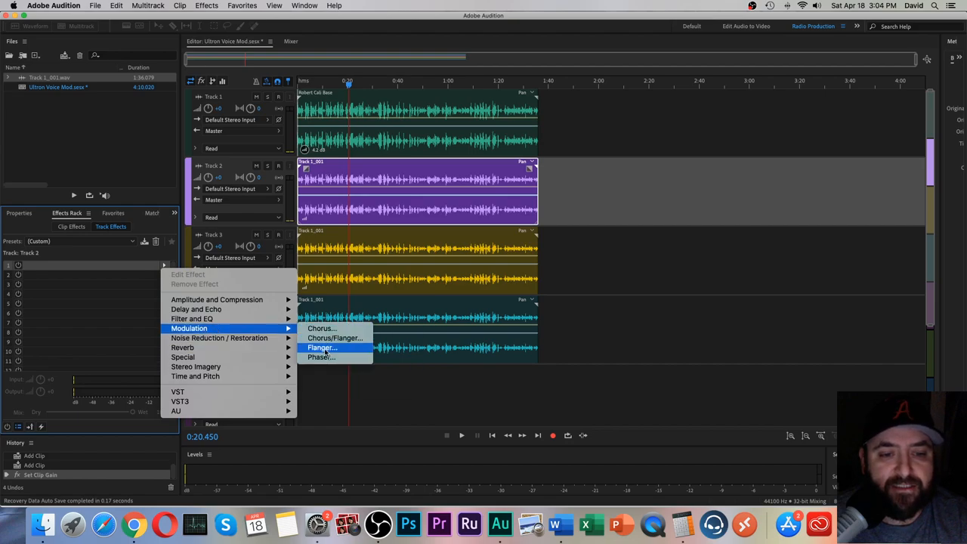
# Add a Modulation > Flanger effect to Track 2 with a robotic-sounding preset.
pyautogui.click(320, 347)
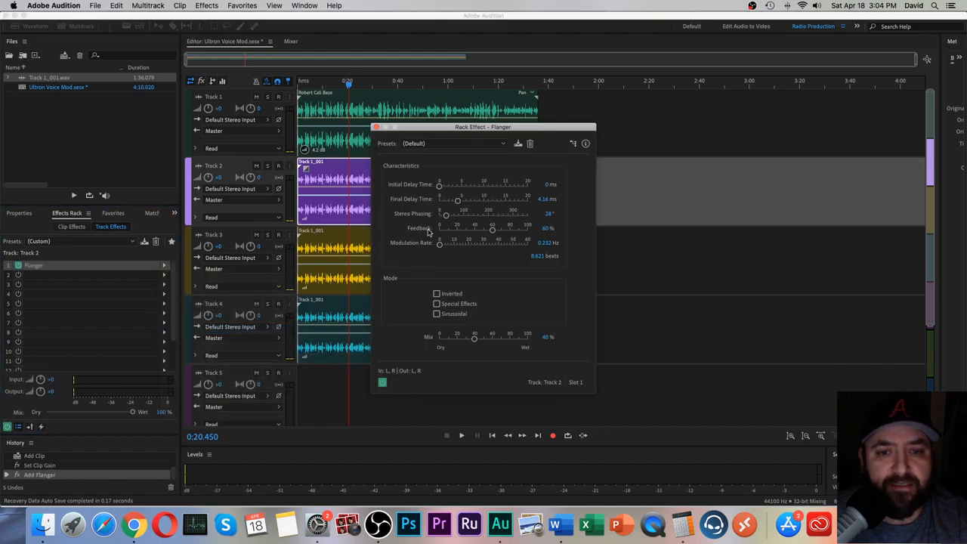
pyautogui.click(453, 144)
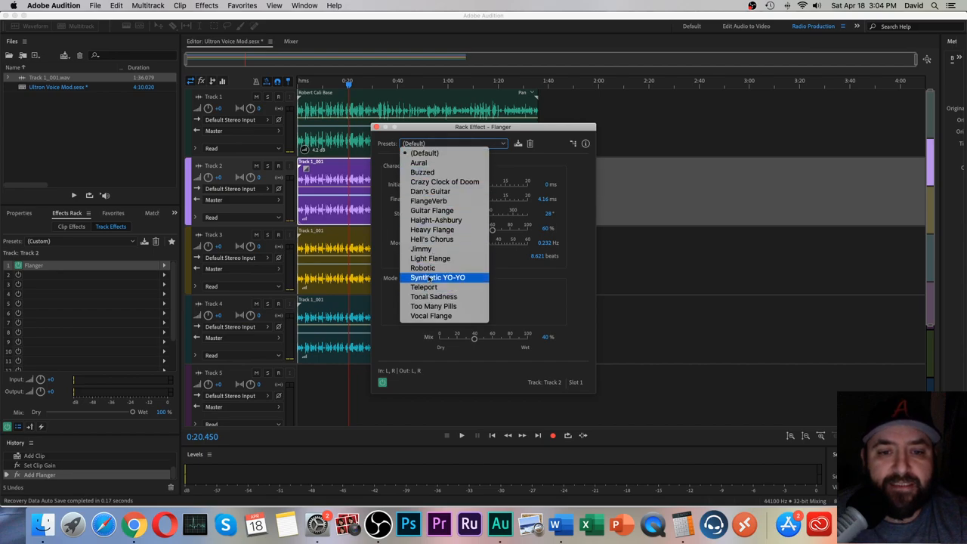
pyautogui.click(423, 268)
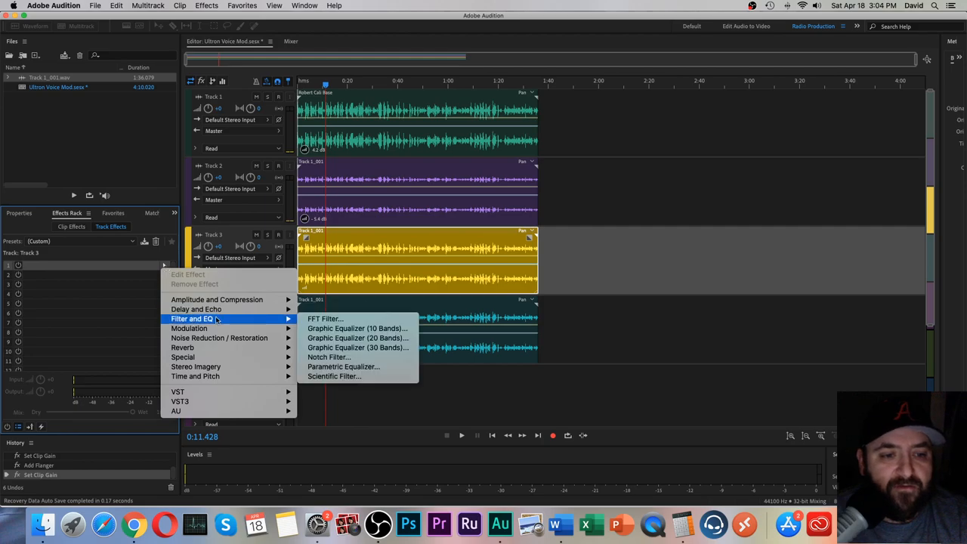
# Add an FFT Filter to Track 3 from the Default preset with the curve raised below 100 Hz.
pyautogui.click(325, 318)
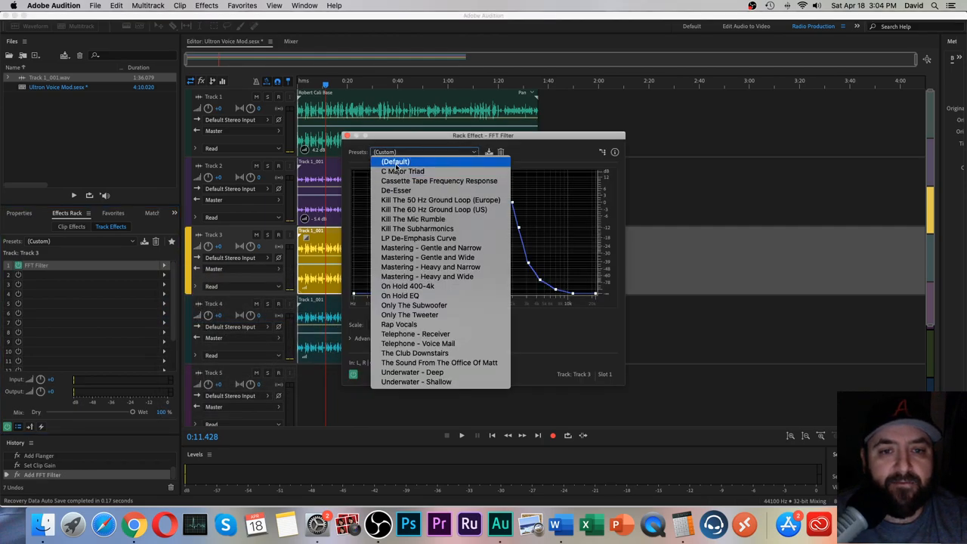
pyautogui.click(396, 161)
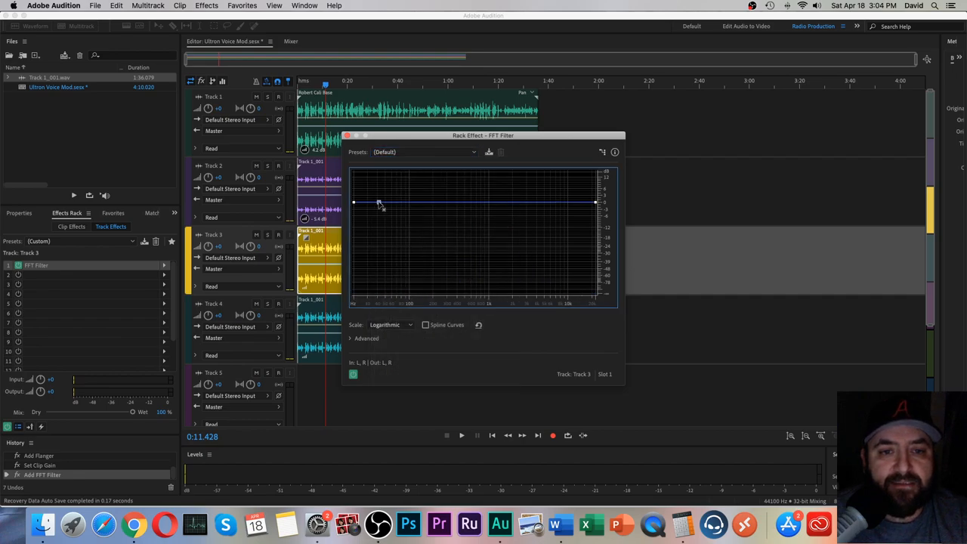
pyautogui.moveTo(378, 202); pyautogui.dragTo(378, 184)
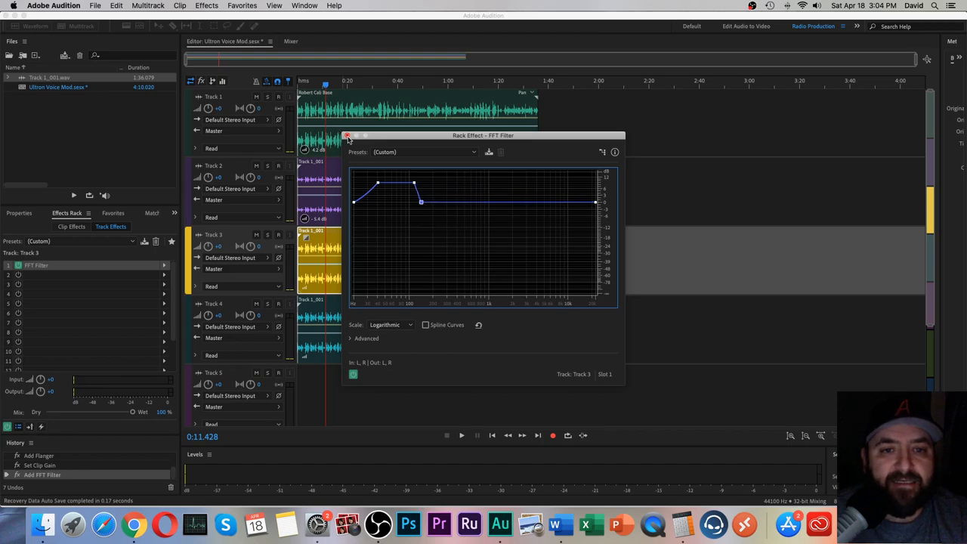
pyautogui.click(348, 137)
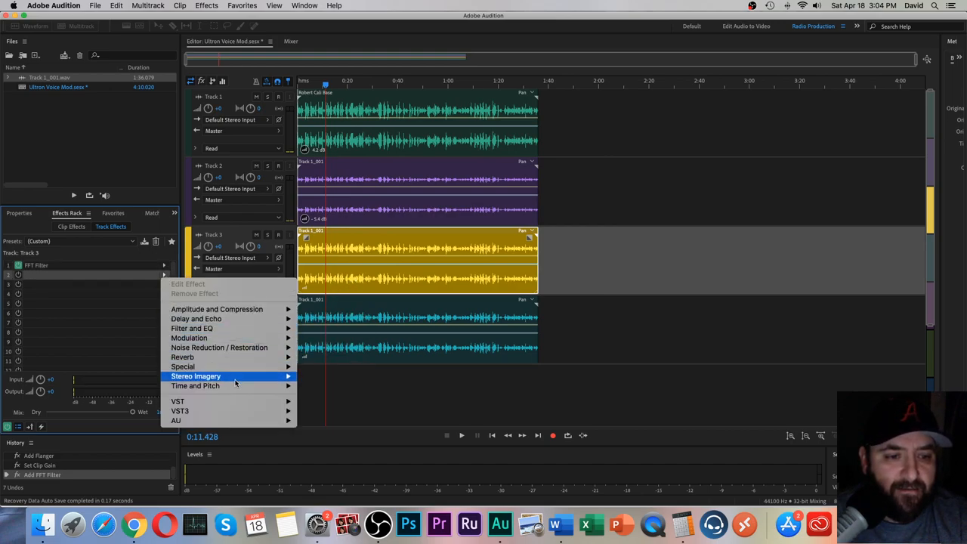
pyautogui.moveTo(195, 385)
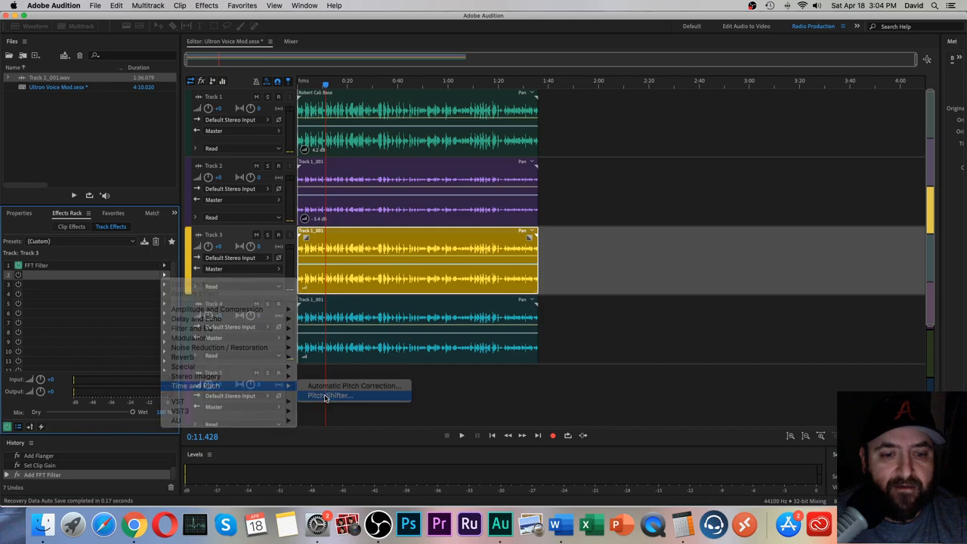
# Add a Pitch Shifter to Track 3 set to -2 semitones from the Default preset.
pyautogui.click(329, 395)
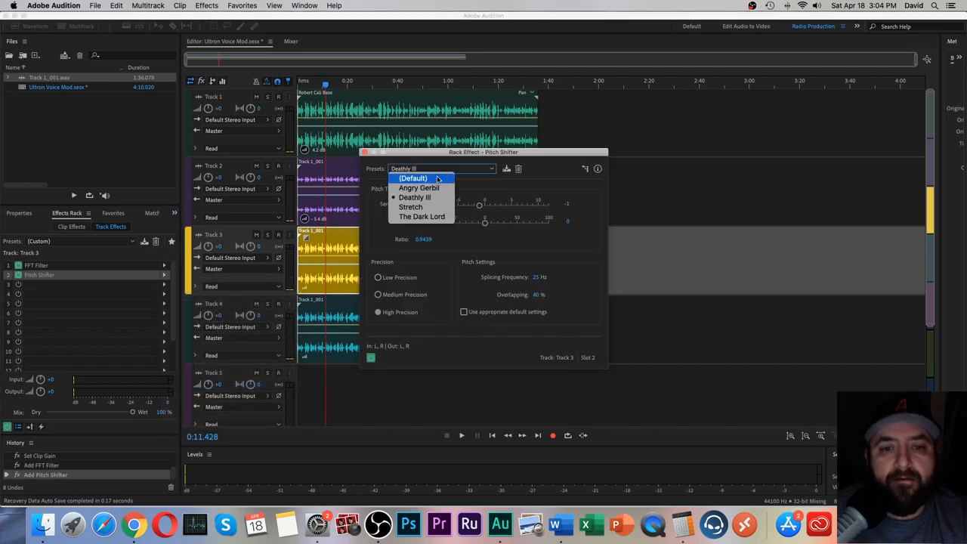
pyautogui.click(413, 178)
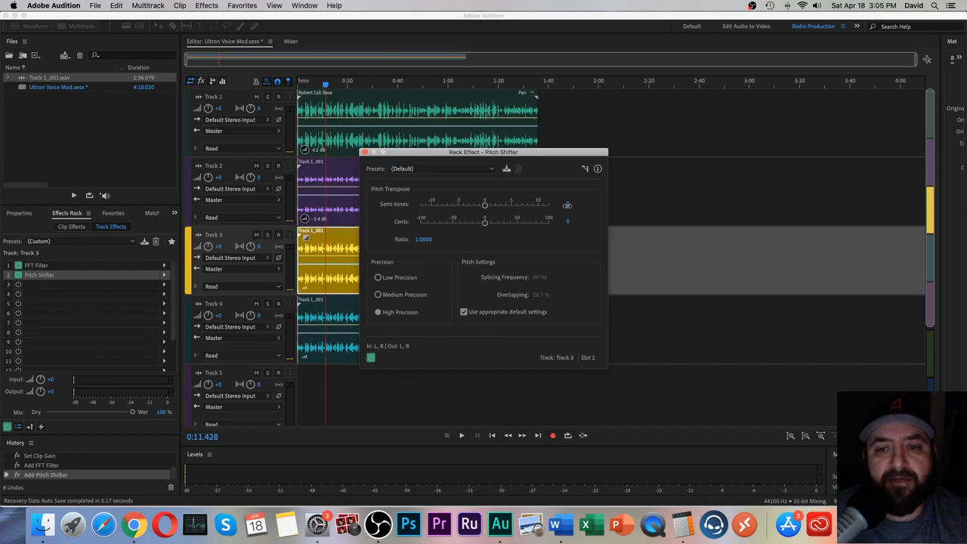
pyautogui.moveTo(485, 204); pyautogui.dragTo(474, 205)
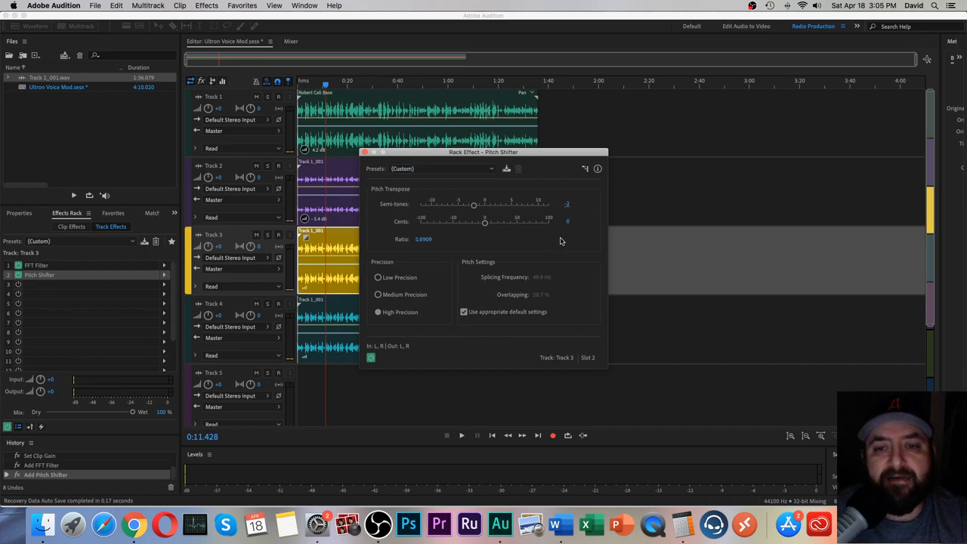
# Keep high precision, disable default settings and adjust the overlapping percentage manually.
pyautogui.click(377, 313)
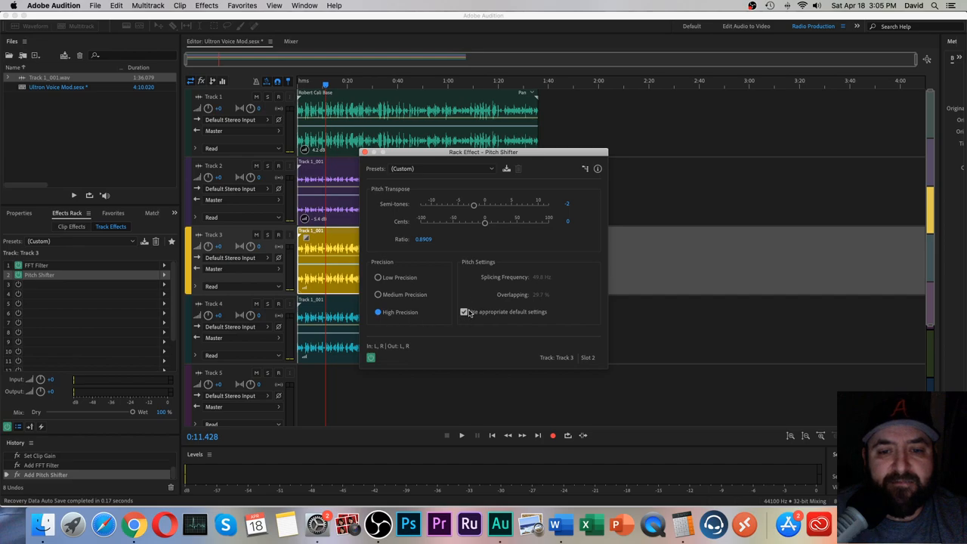
pyautogui.click(464, 311)
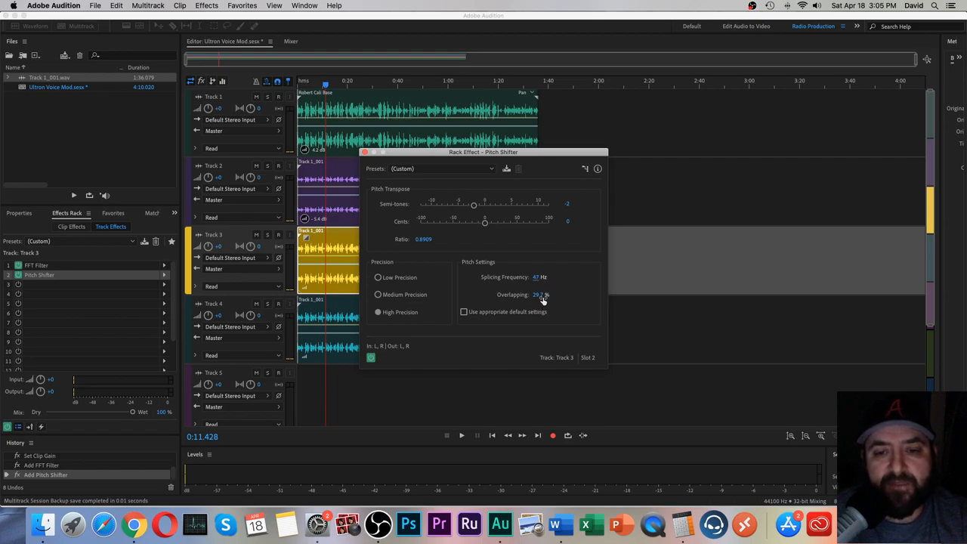
pyautogui.moveTo(539, 295); pyautogui.dragTo(532, 295)
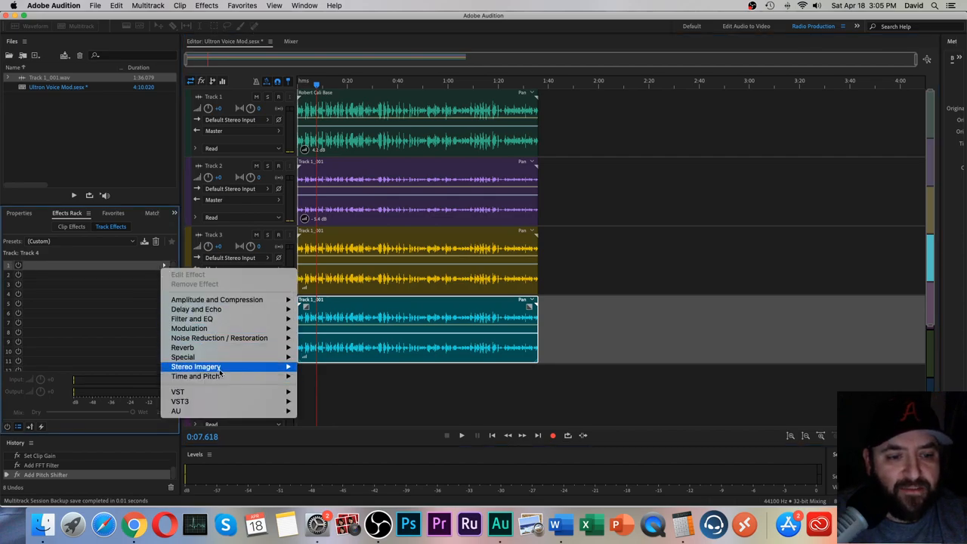
pyautogui.moveTo(192, 318)
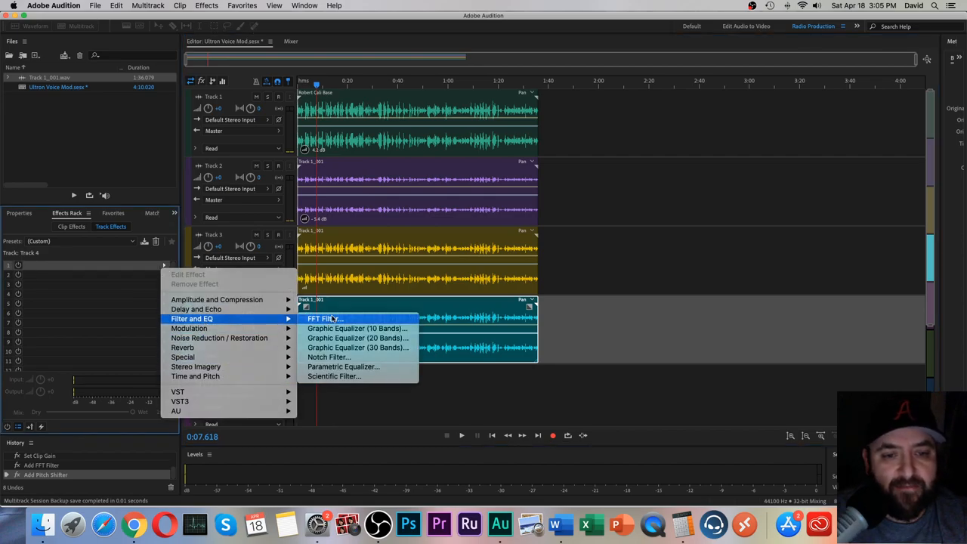
# Add an FFT Filter to Track 4 boosting around 127 Hz to about 10 dB with highs back at 0 dB.
pyautogui.click(321, 319)
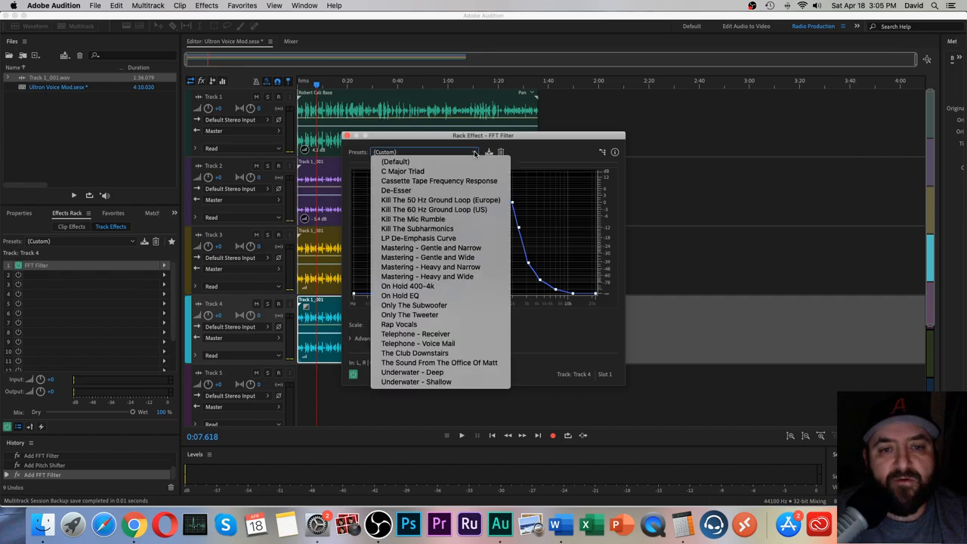
pyautogui.click(395, 161)
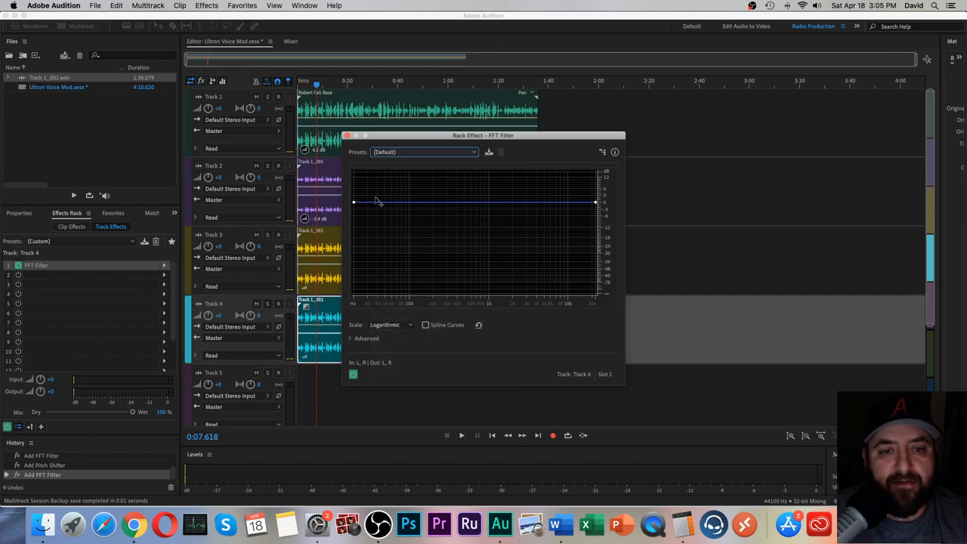
pyautogui.moveTo(378, 202); pyautogui.dragTo(378, 183)
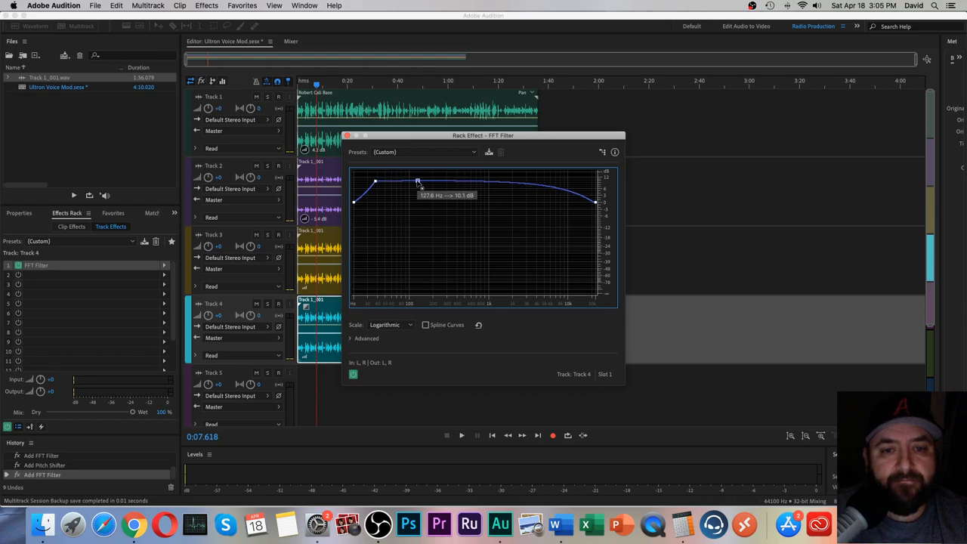
pyautogui.moveTo(419, 181); pyautogui.dragTo(433, 182)
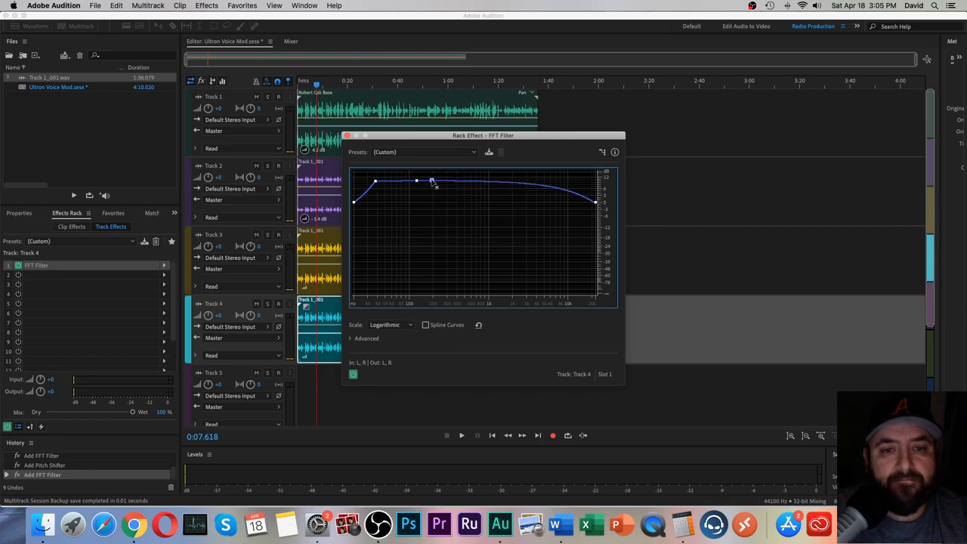
pyautogui.moveTo(418, 180); pyautogui.dragTo(429, 202)
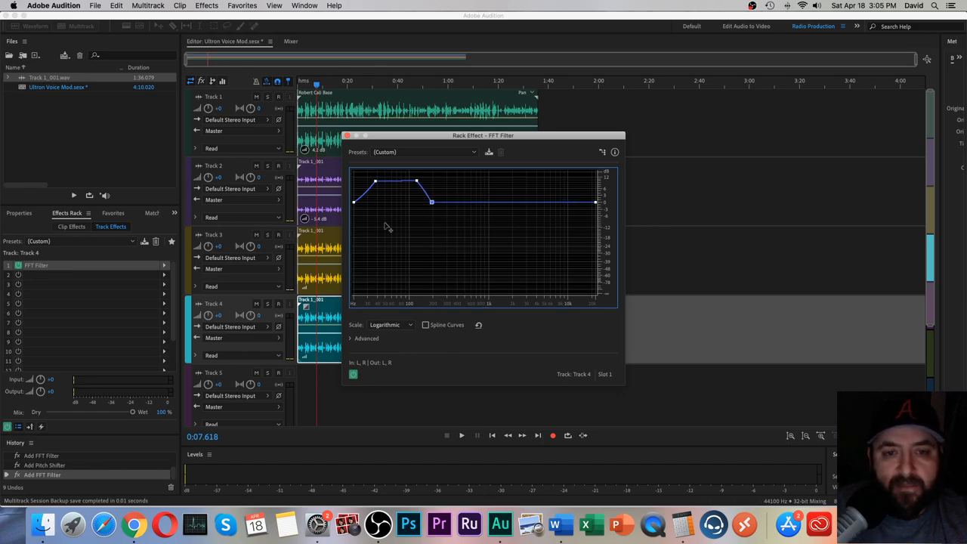
pyautogui.click(347, 135)
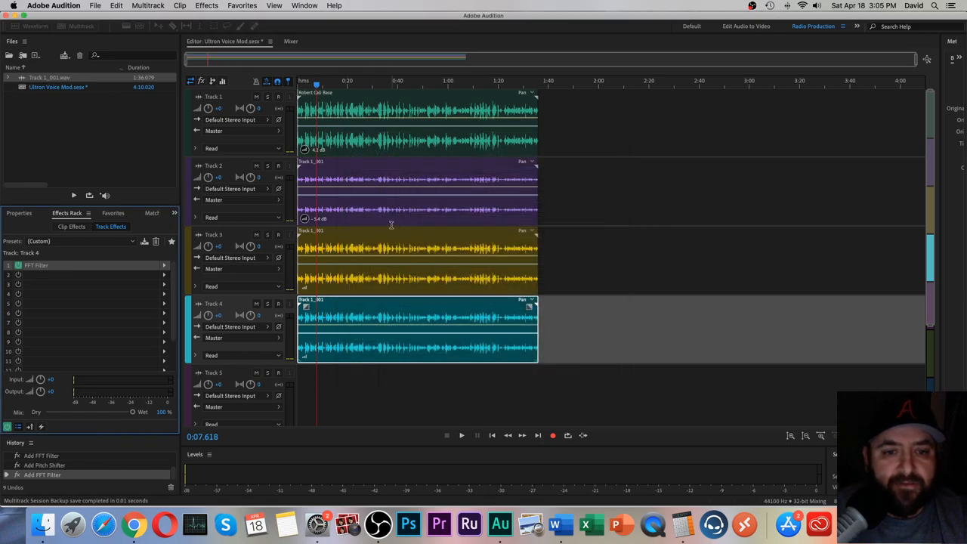
# Raise Track 4's clip volume to 1.9 dB.
pyautogui.click(415, 257)
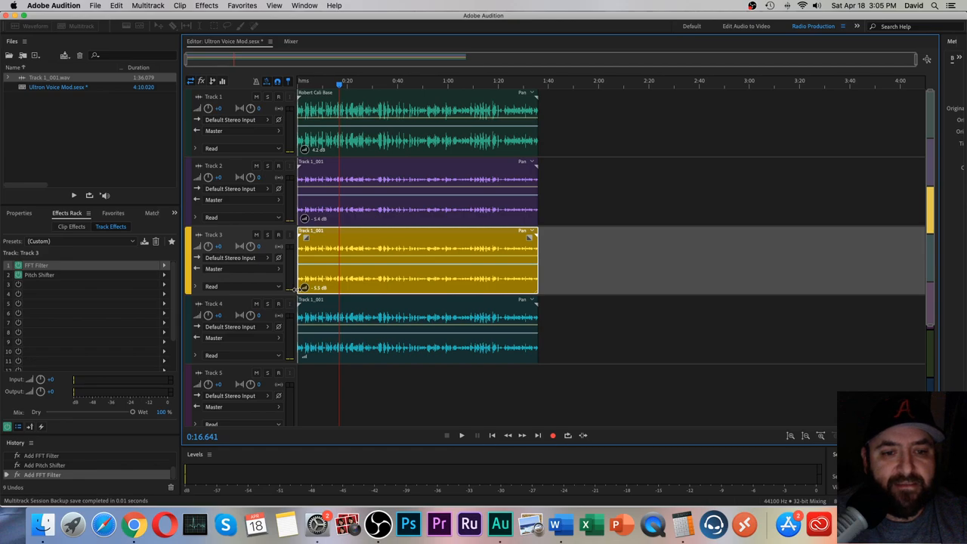
pyautogui.click(415, 332)
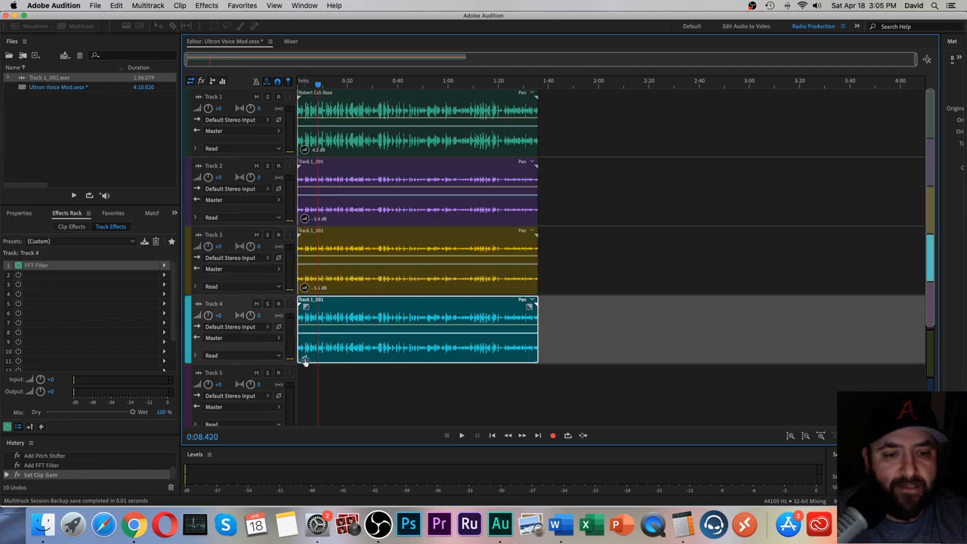
pyautogui.moveTo(305, 357); pyautogui.dragTo(304, 363)
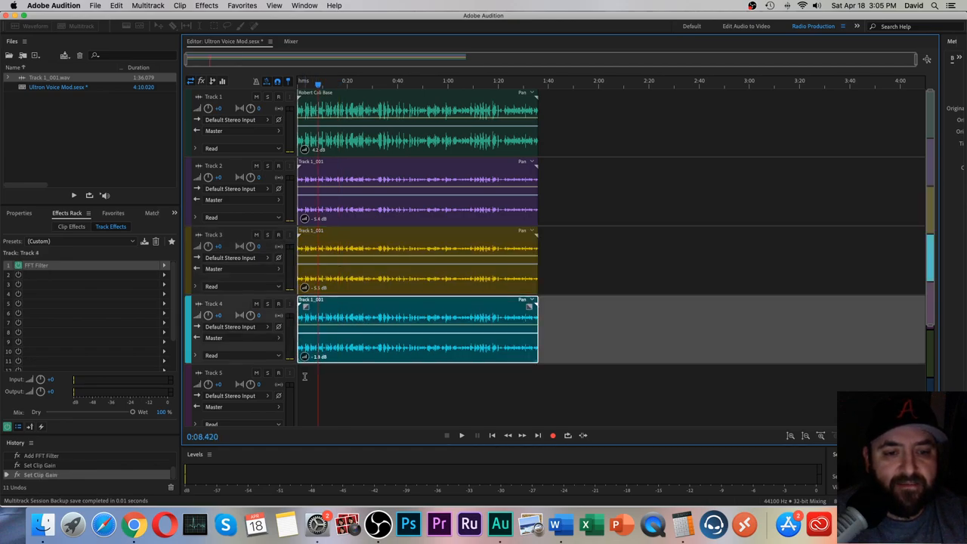